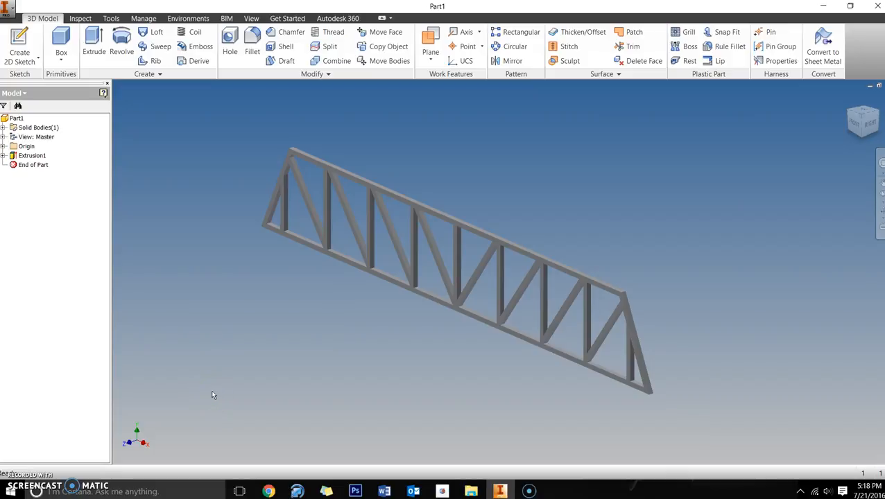
pyautogui.moveTo(310, 296)
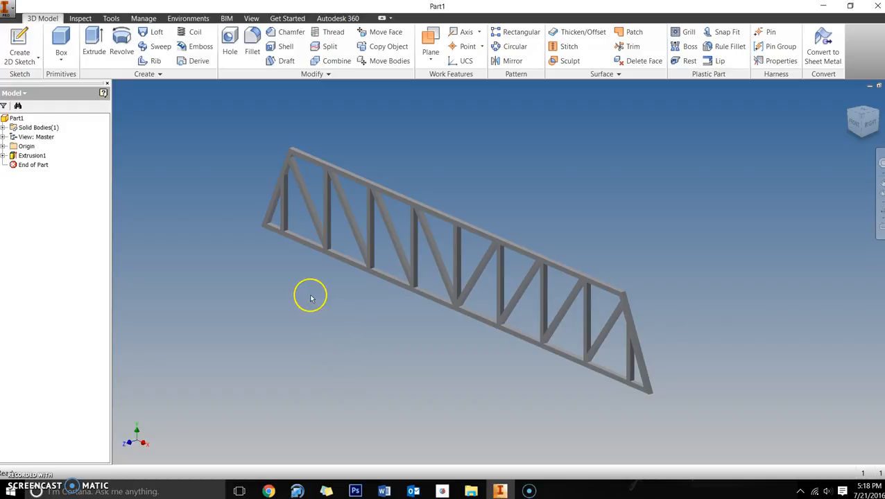
pyautogui.moveTo(328, 267)
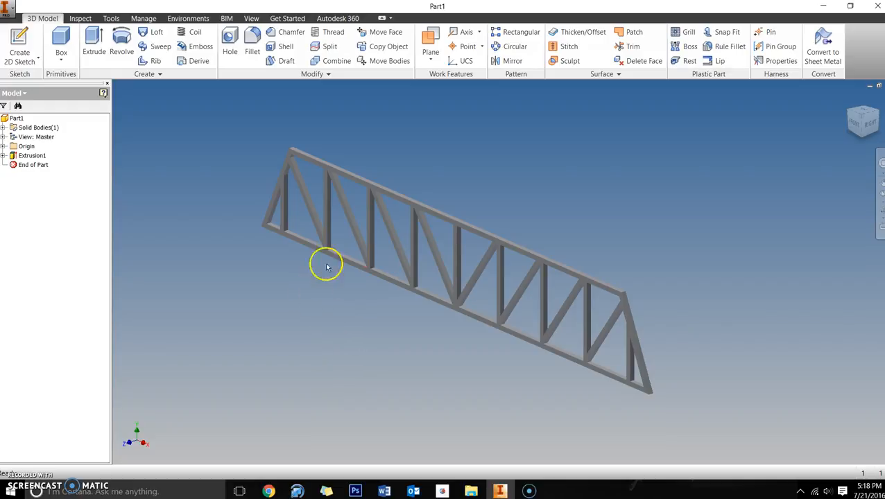
pyautogui.moveTo(328, 291)
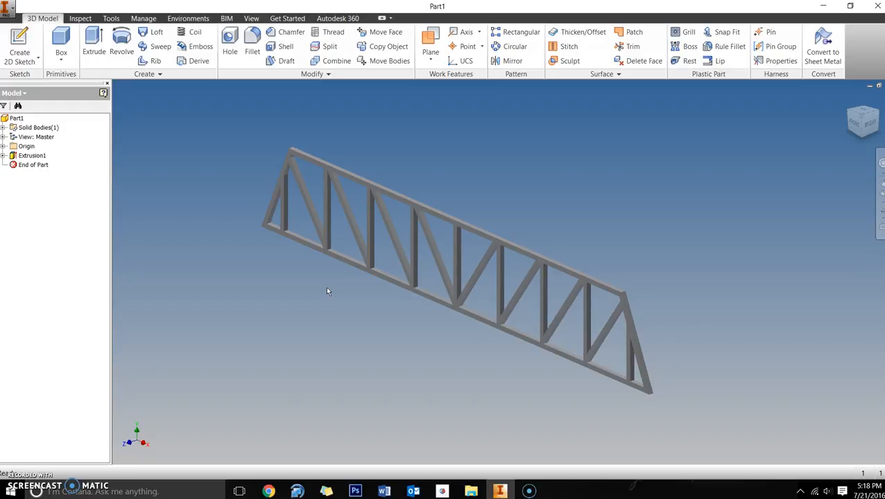
pyautogui.moveTo(438, 226)
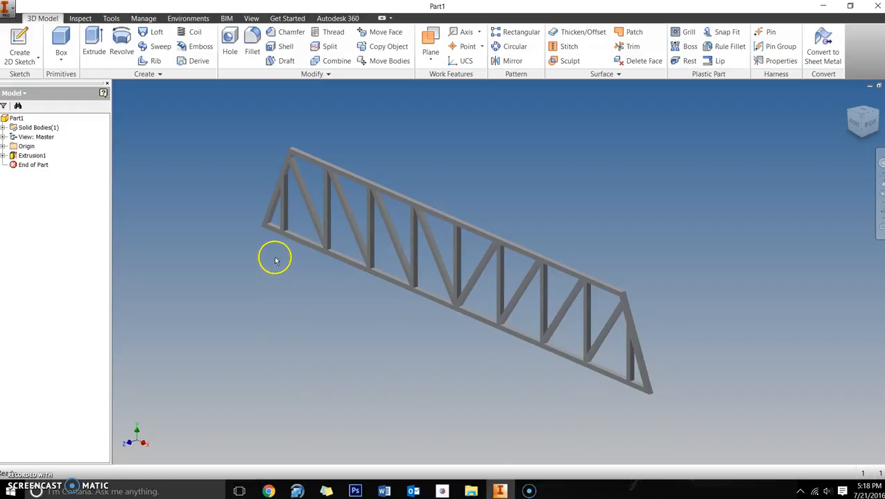
# Step: Expand Extrusion1 in the browser and preview Sketch1's dimensions
pyautogui.click(296, 246)
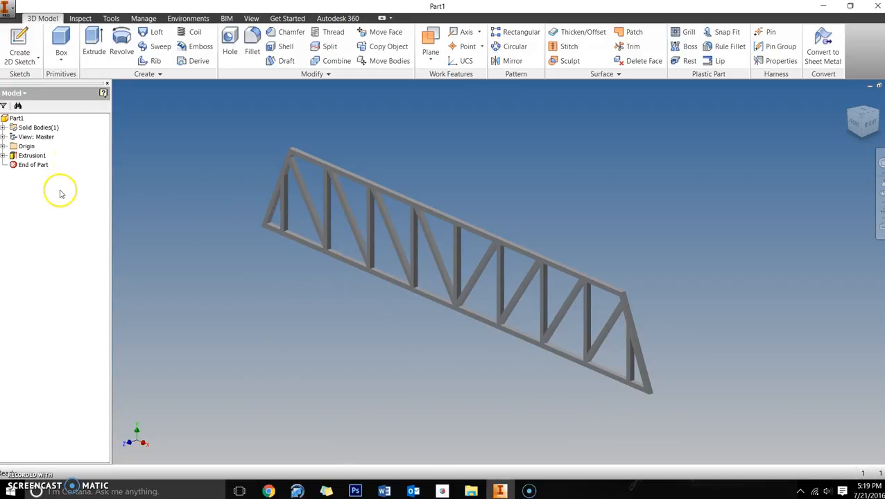
pyautogui.moveTo(63, 212)
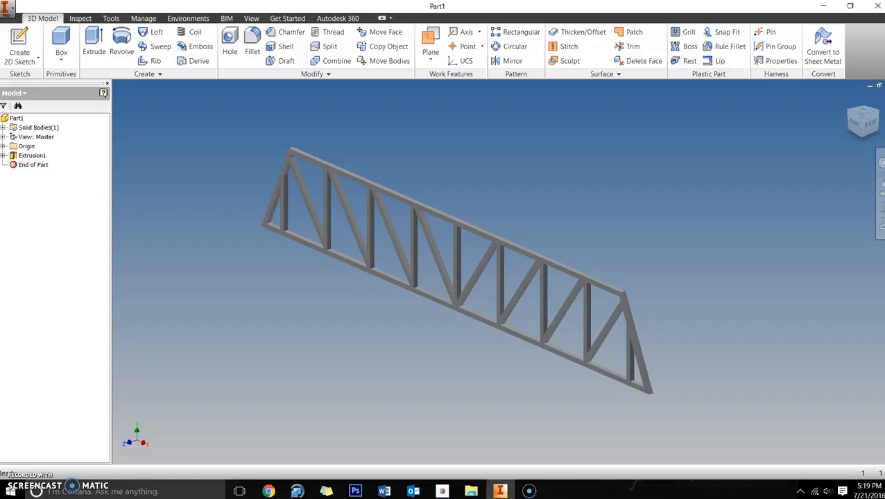
pyautogui.click(32, 156)
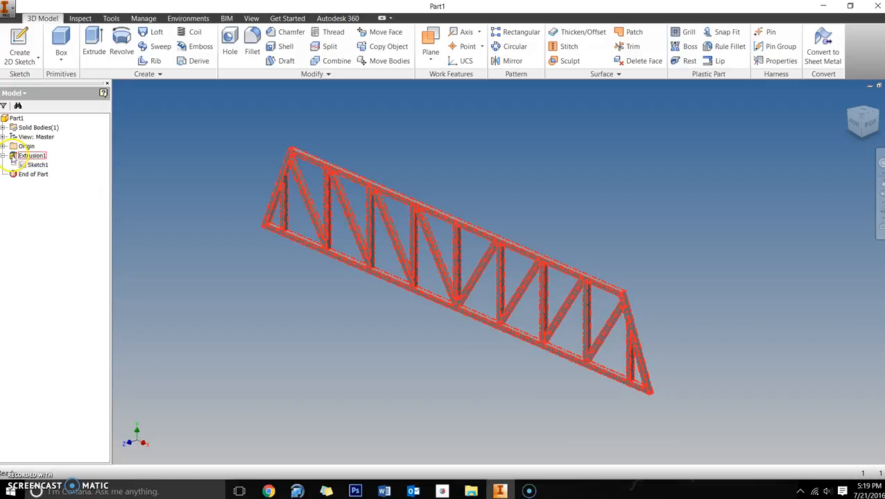
pyautogui.click(36, 165)
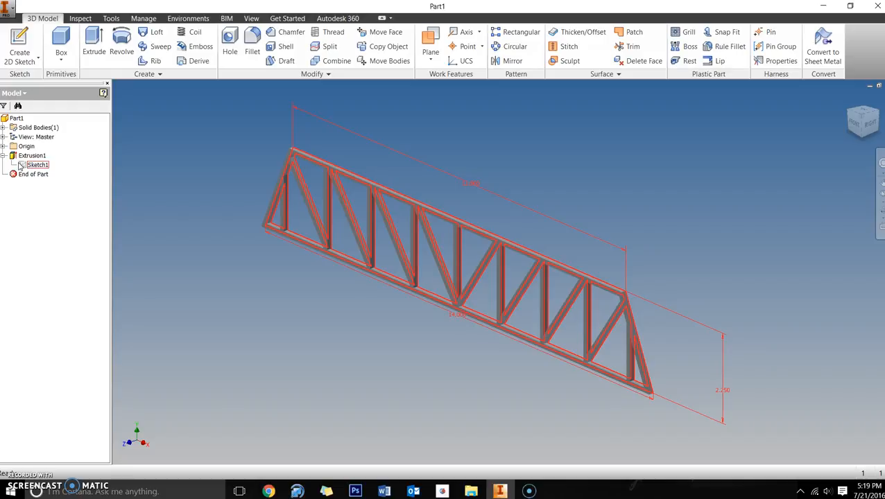
pyautogui.click(32, 156)
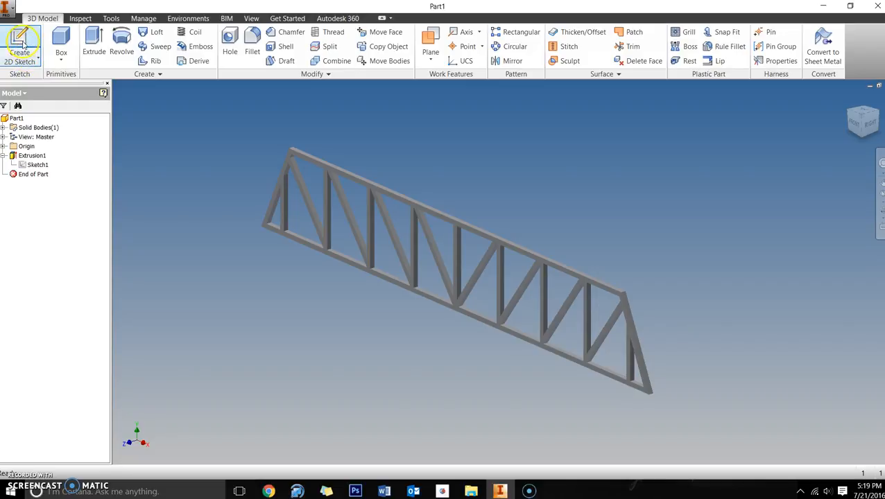
# Step: Create a 2D sketch on the truss's front face
pyautogui.click(20, 45)
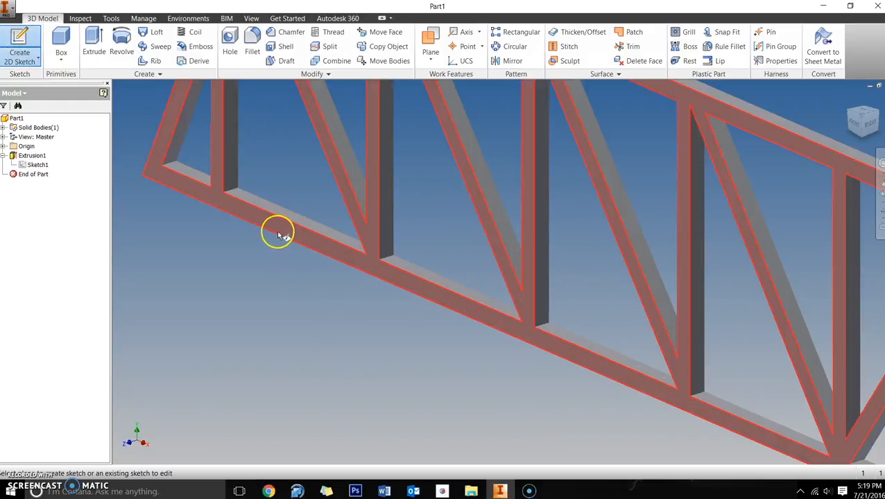
pyautogui.moveTo(277, 227)
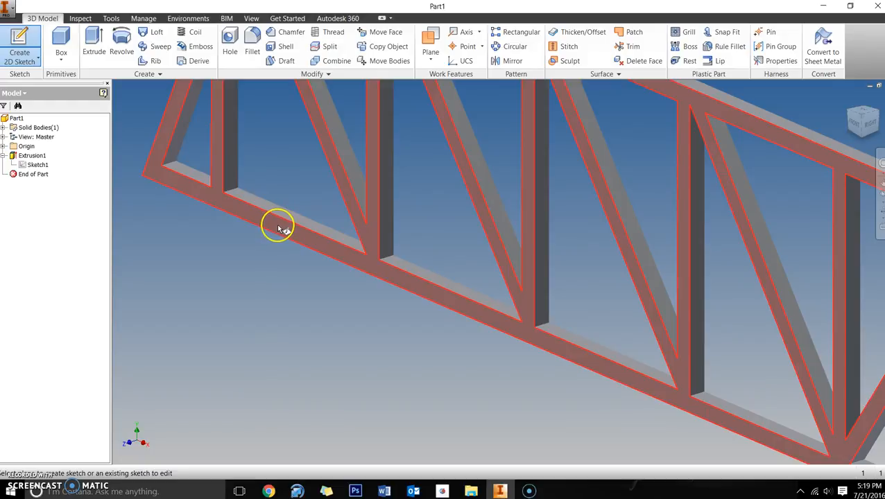
pyautogui.click(20, 41)
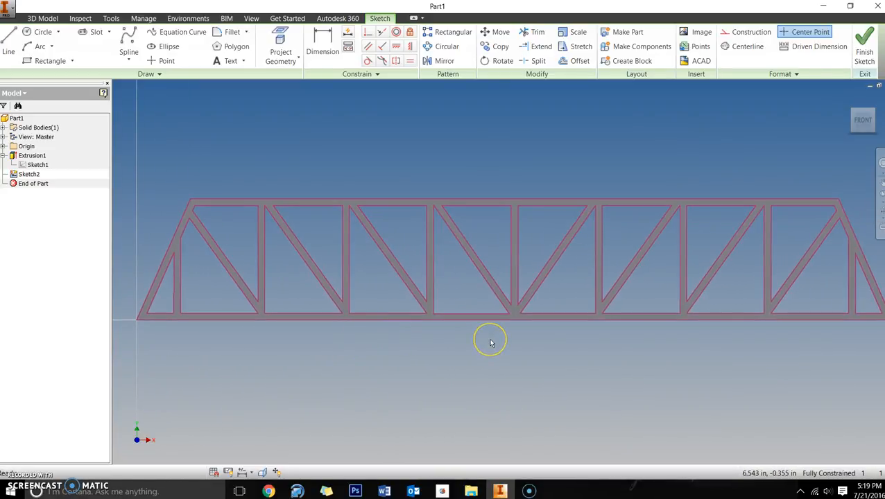
pyautogui.moveTo(491, 344)
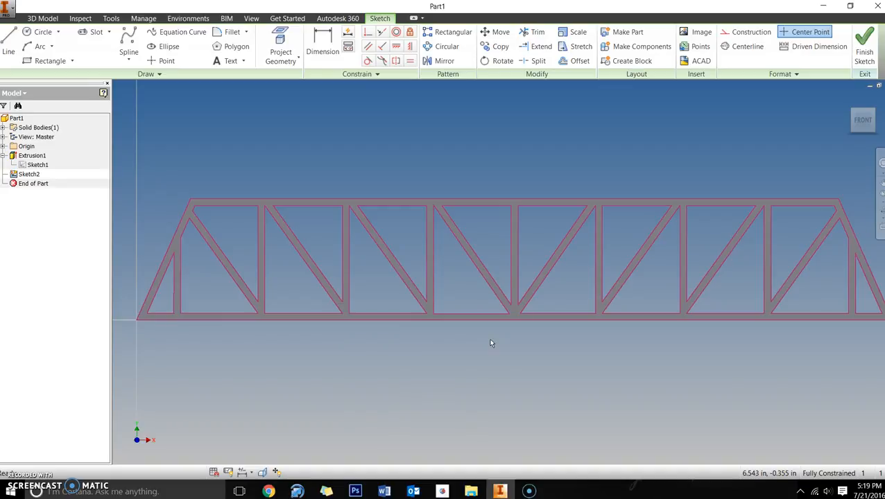
pyautogui.moveTo(505, 254)
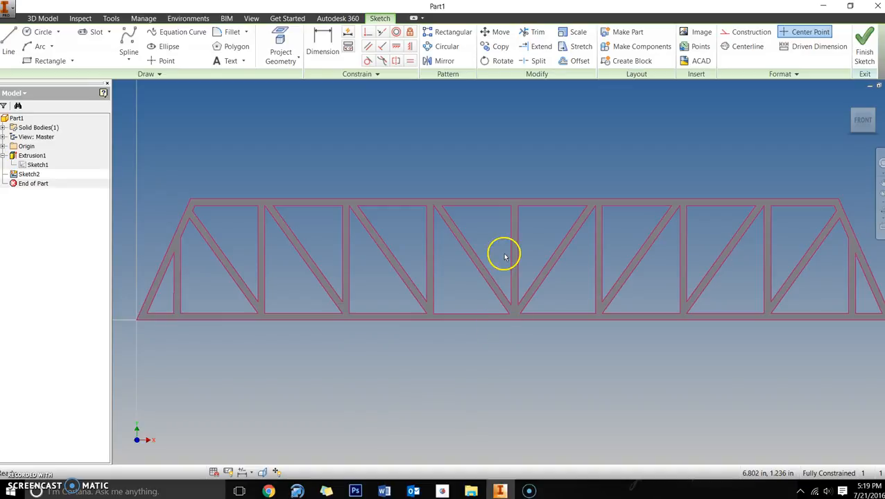
pyautogui.moveTo(493, 328)
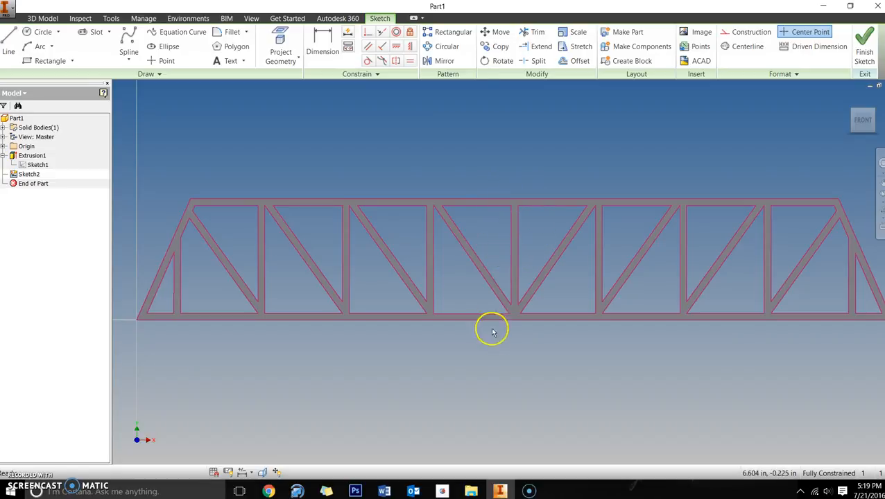
pyautogui.moveTo(543, 332)
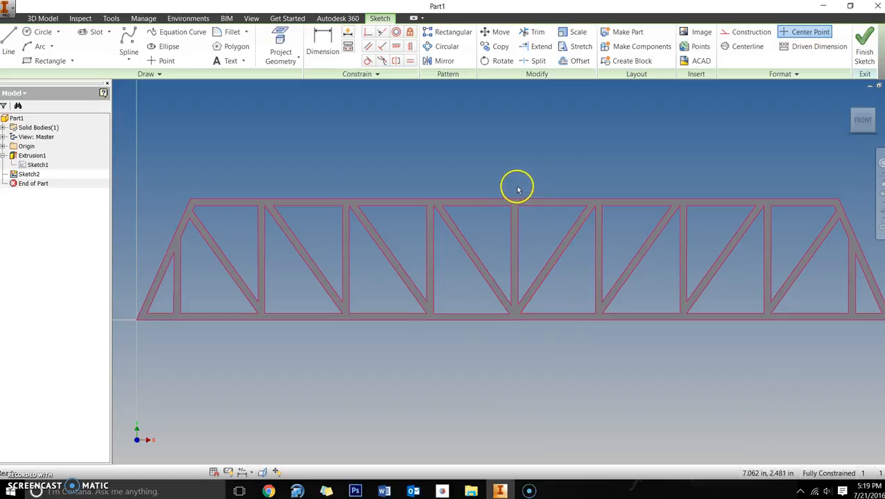
pyautogui.moveTo(506, 228)
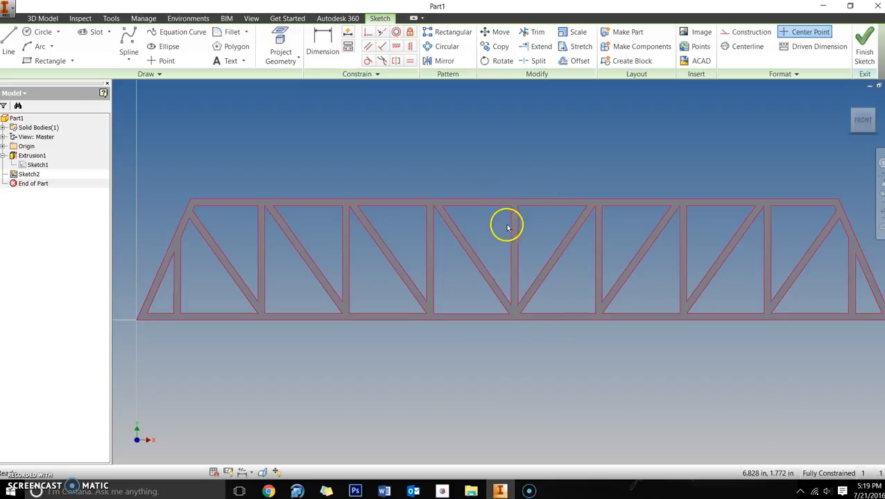
pyautogui.moveTo(520, 340)
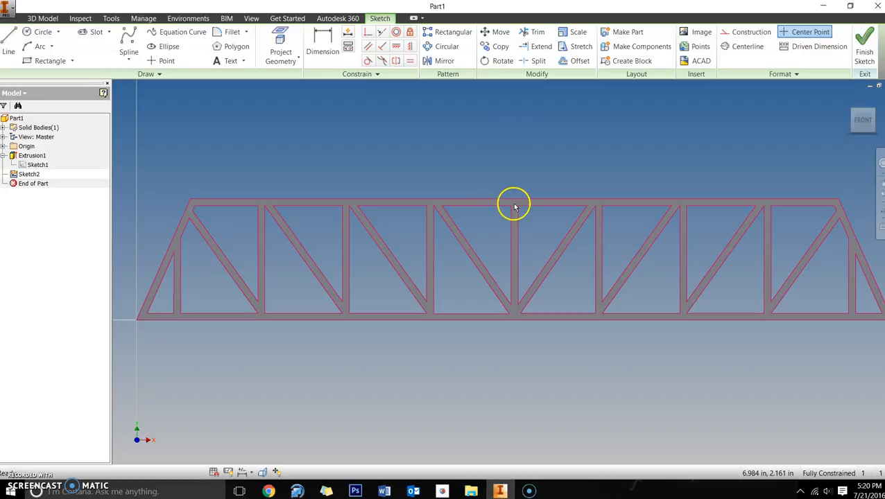
pyautogui.moveTo(515, 206)
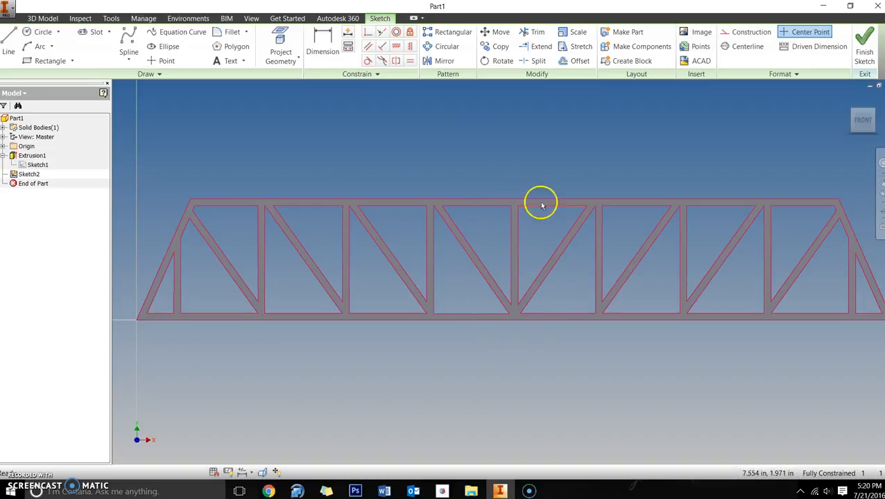
pyautogui.moveTo(519, 345)
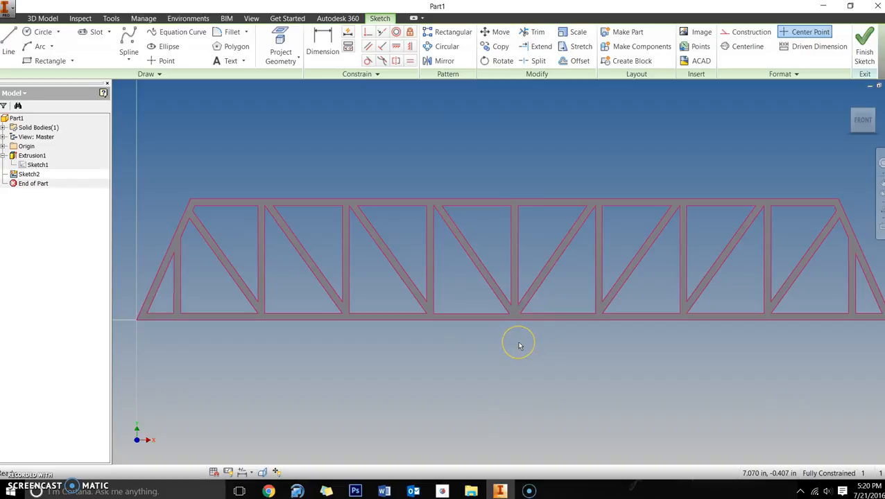
pyautogui.moveTo(213, 224)
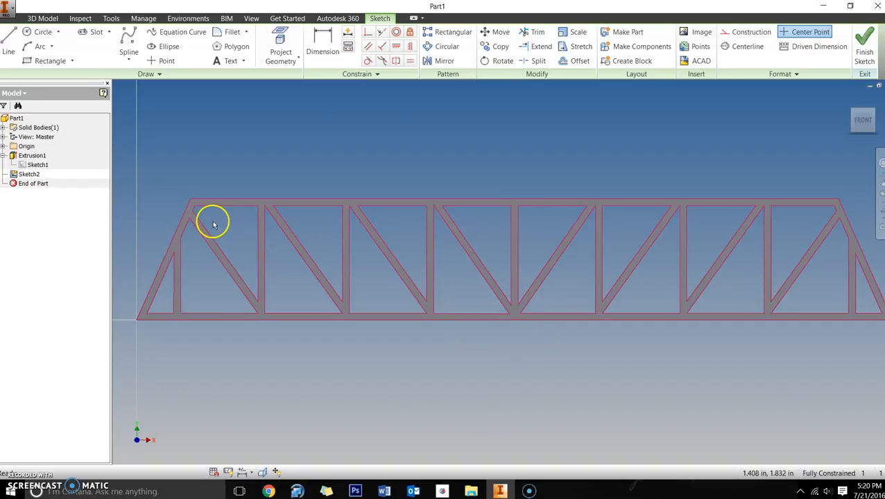
# Step: Draw 1/8 in squares at the bottom chord joints with the Rectangle tool
pyautogui.click(50, 60)
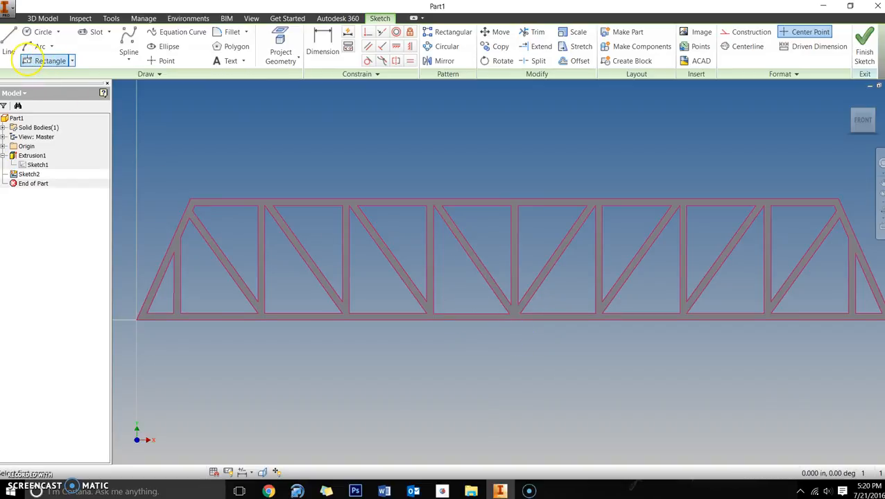
pyautogui.scroll(3)
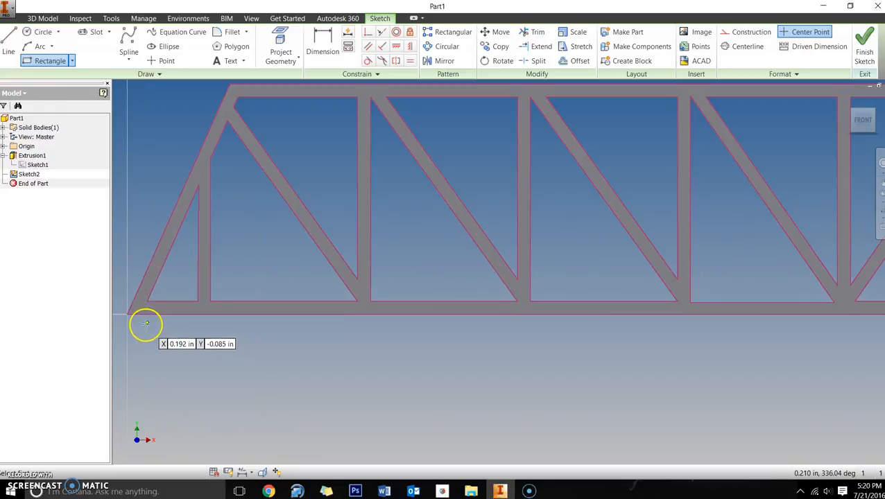
pyautogui.moveTo(146, 301)
pyautogui.write('1')
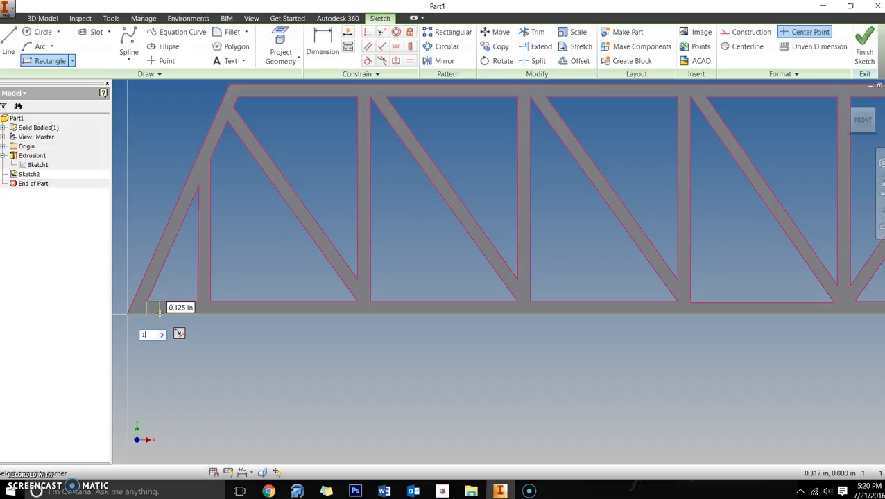
pyautogui.write('/8')
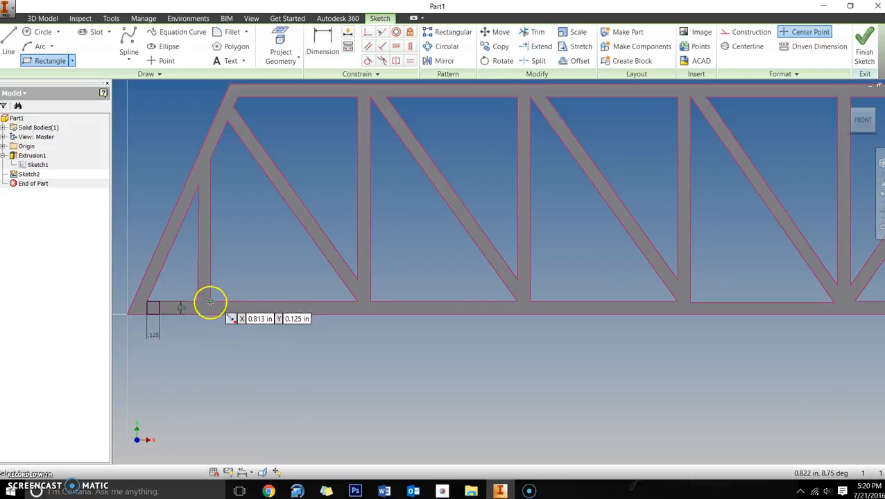
pyautogui.moveTo(241, 333)
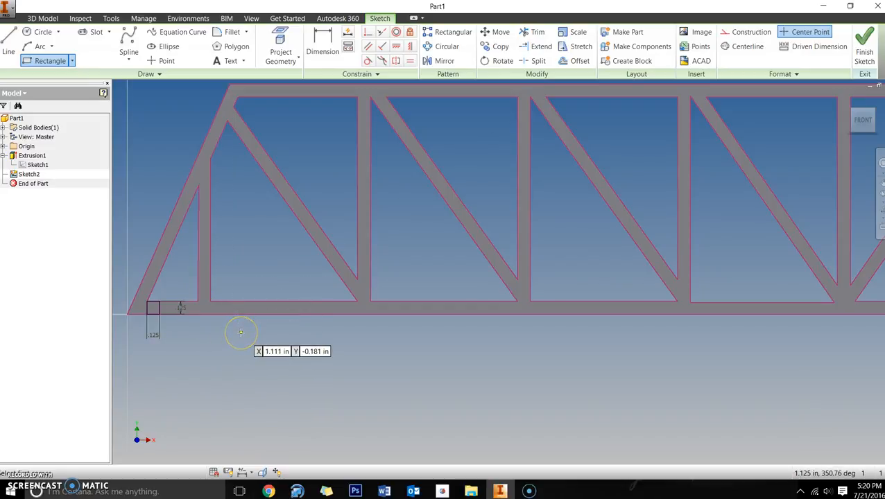
pyautogui.moveTo(300, 283)
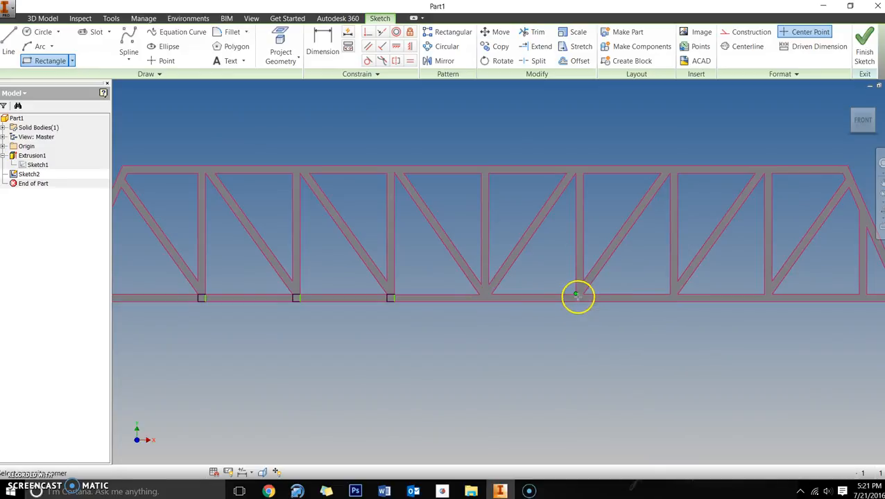
pyautogui.moveTo(669, 297)
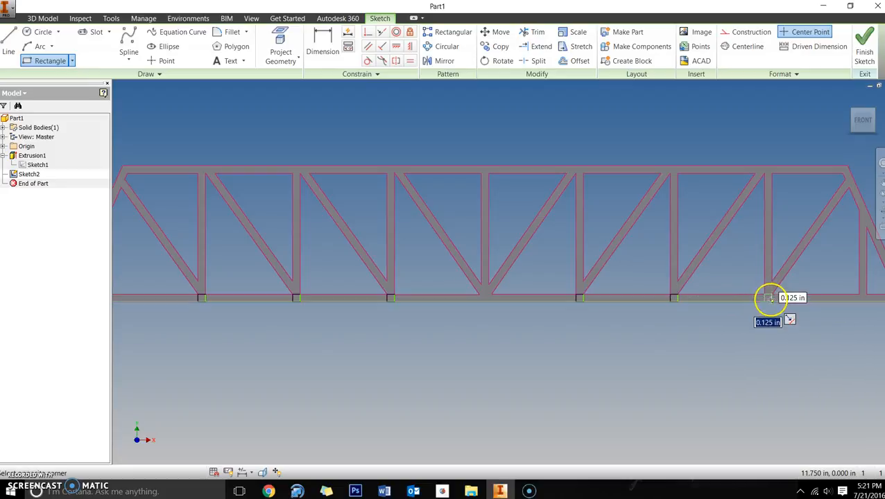
pyautogui.moveTo(849, 300)
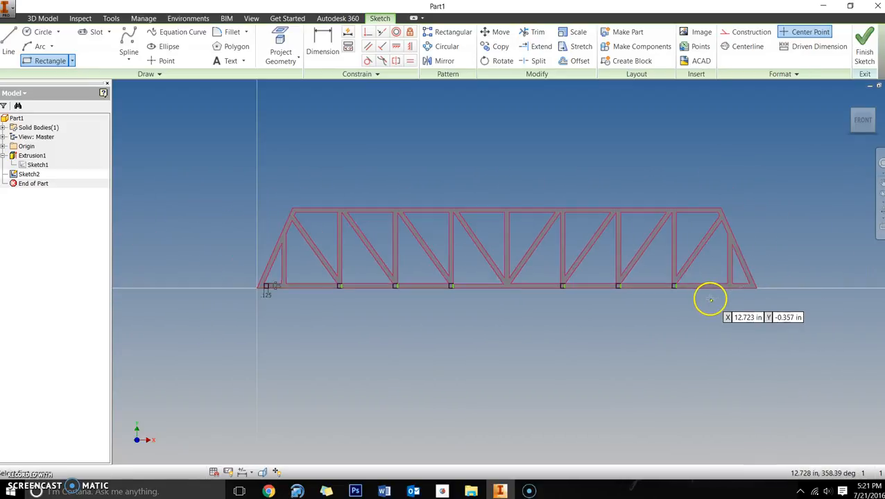
# Step: Add 0.125 in squares at each top chord joint
pyautogui.scroll(3)
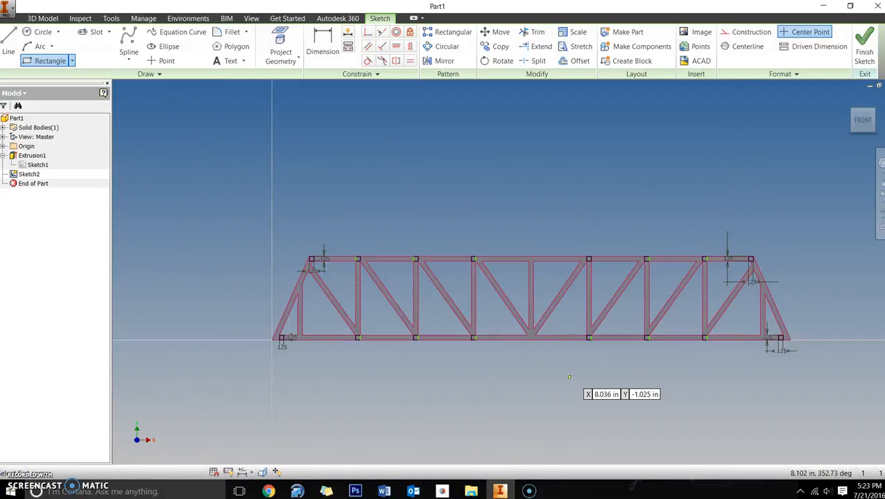
pyautogui.moveTo(535, 377)
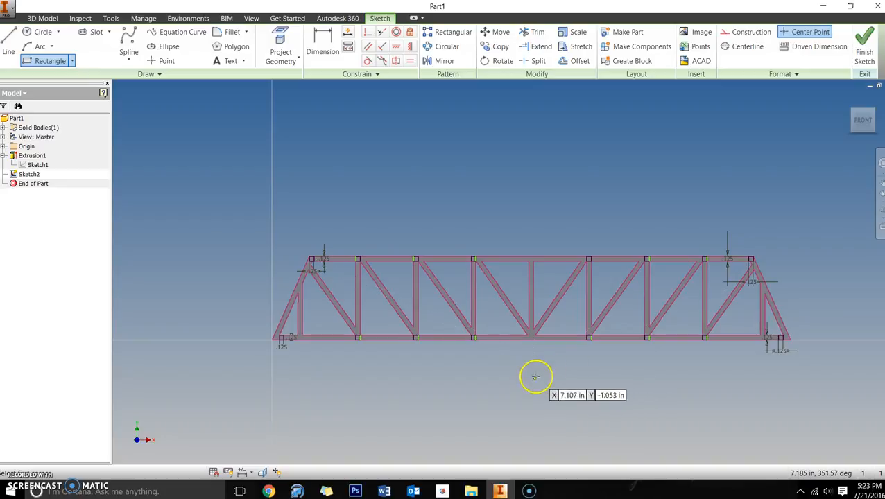
pyautogui.moveTo(288, 371)
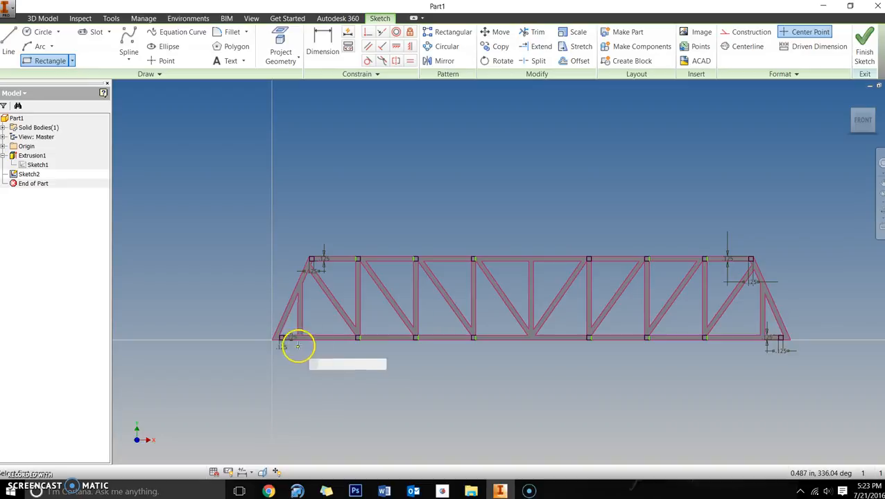
pyautogui.moveTo(548, 262)
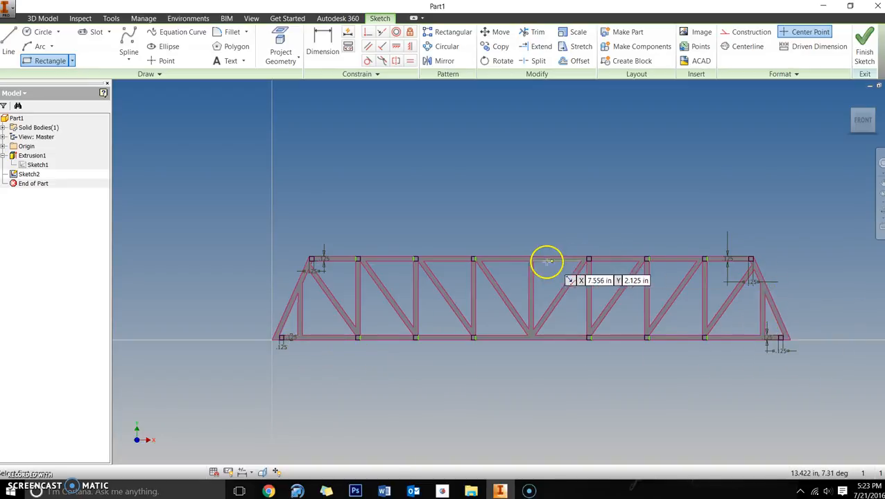
pyautogui.moveTo(628, 232)
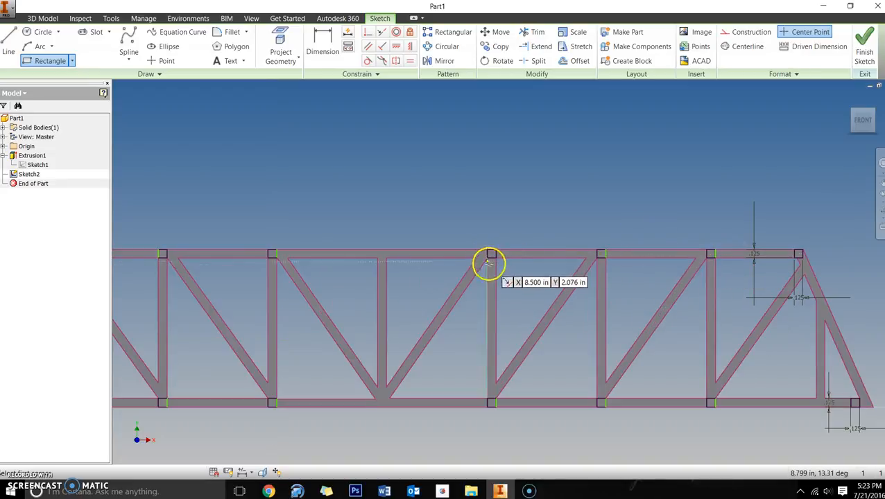
pyautogui.moveTo(730, 261)
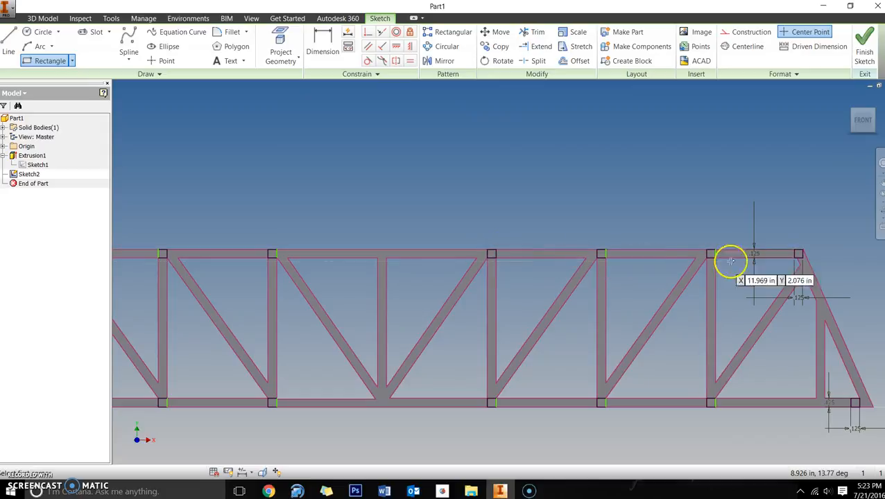
pyautogui.moveTo(113, 219)
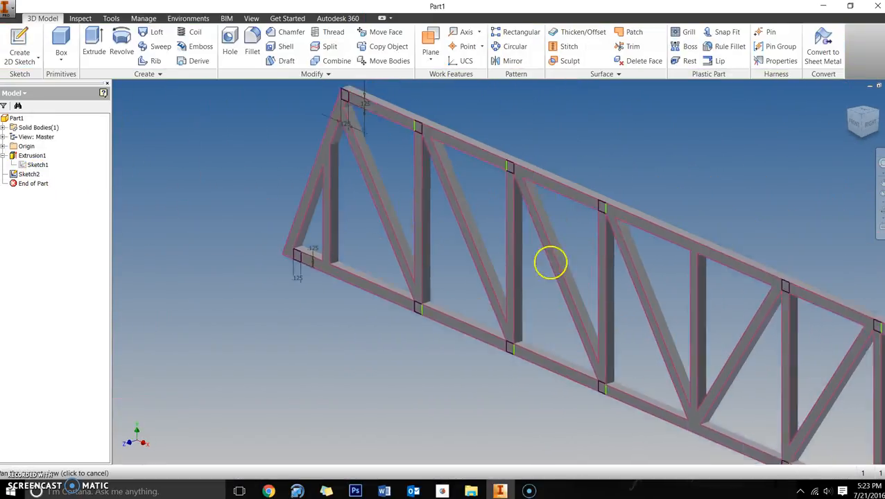
# Step: Orbit the truss to an angled view showing the joint squares
pyautogui.moveTo(550, 262); pyautogui.dragTo(394, 173)
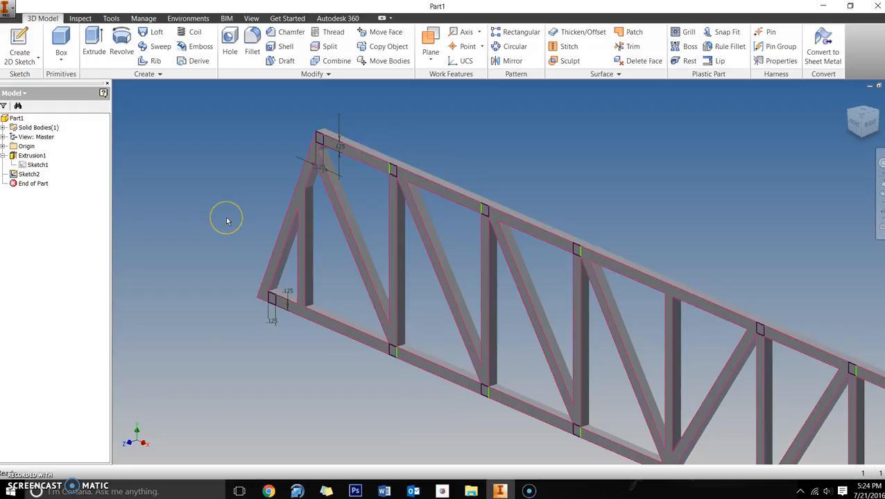
pyautogui.moveTo(226, 220)
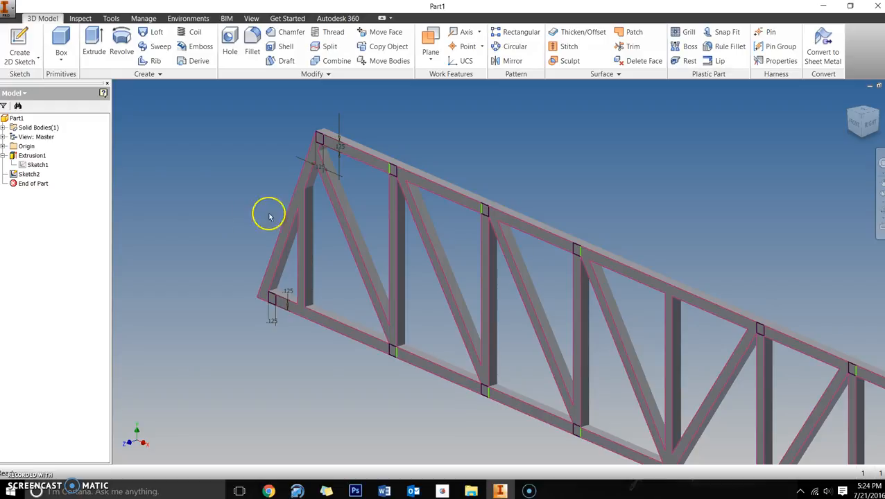
pyautogui.moveTo(319, 142)
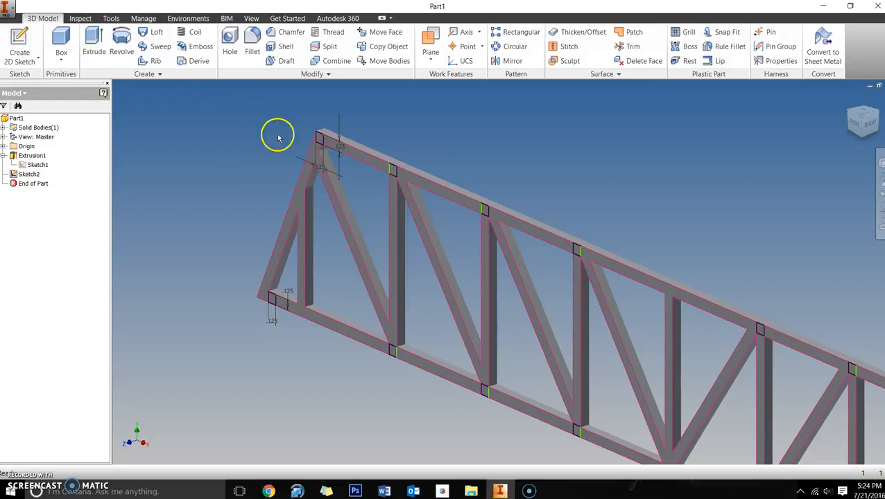
# Step: Start extruding the square profiles at 2.75 in and turn toward the top chord
pyautogui.click(94, 52)
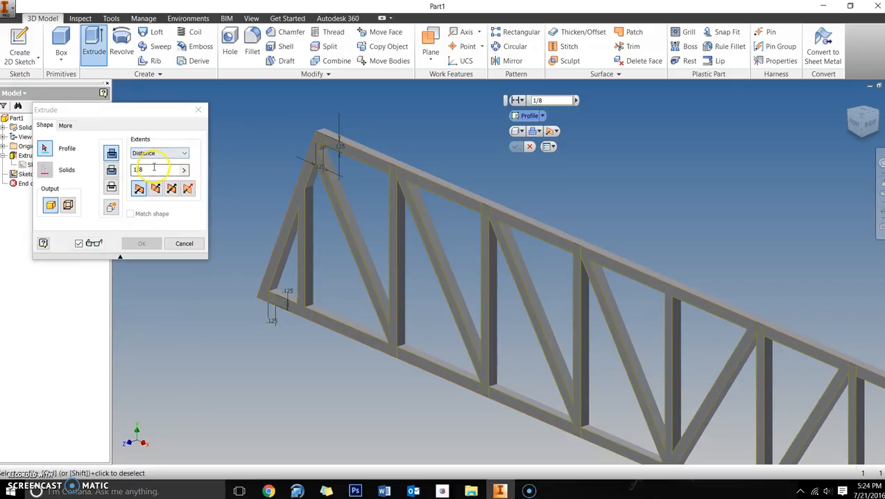
pyautogui.write('2.75')
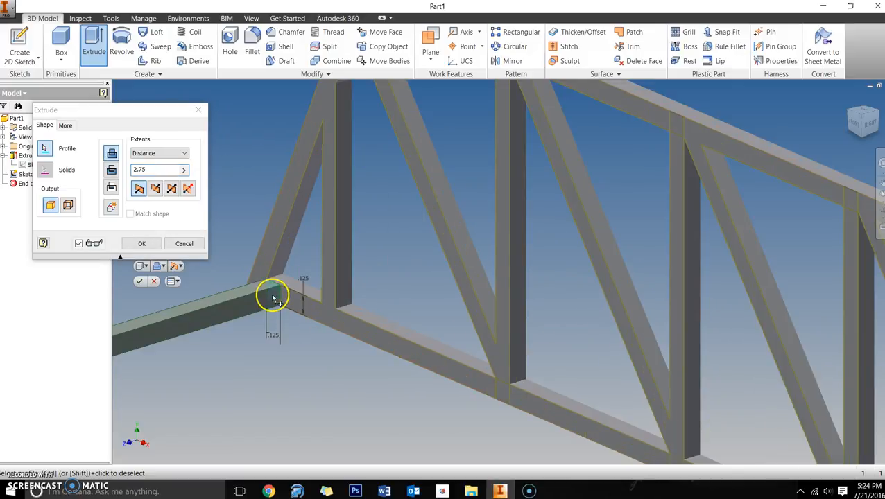
pyautogui.moveTo(272, 299); pyautogui.dragTo(494, 385)
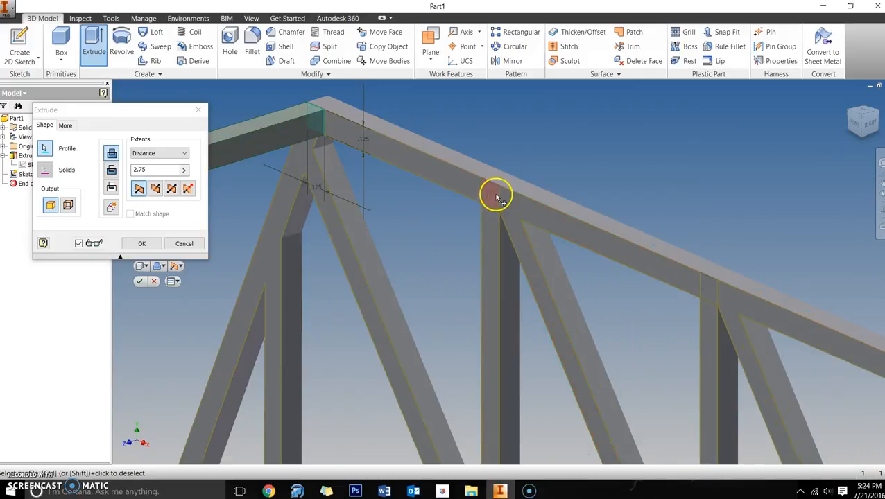
pyautogui.moveTo(490, 199)
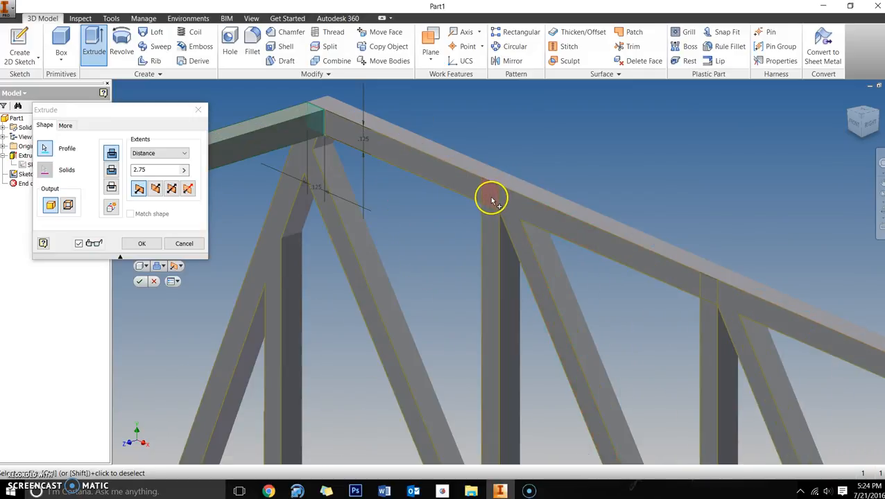
# Step: Select the remaining square profiles along the truss and view all previewed supports
pyautogui.moveTo(492, 199); pyautogui.dragTo(669, 319)
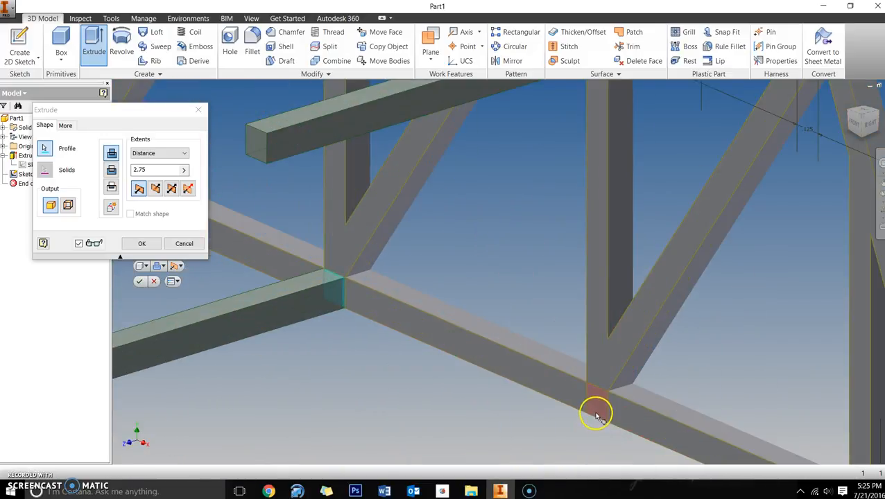
pyautogui.moveTo(596, 413); pyautogui.dragTo(612, 373)
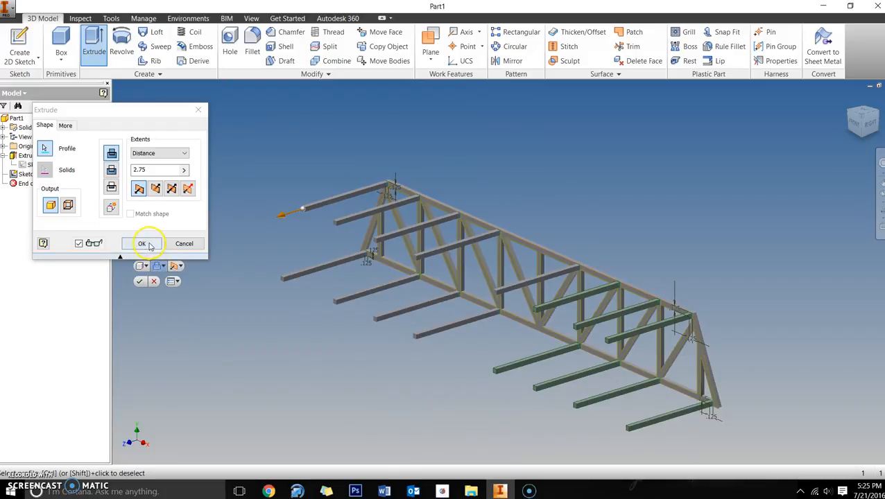
# Step: Confirm the 2.75 in extrusion, creating Extrusion2
pyautogui.click(141, 243)
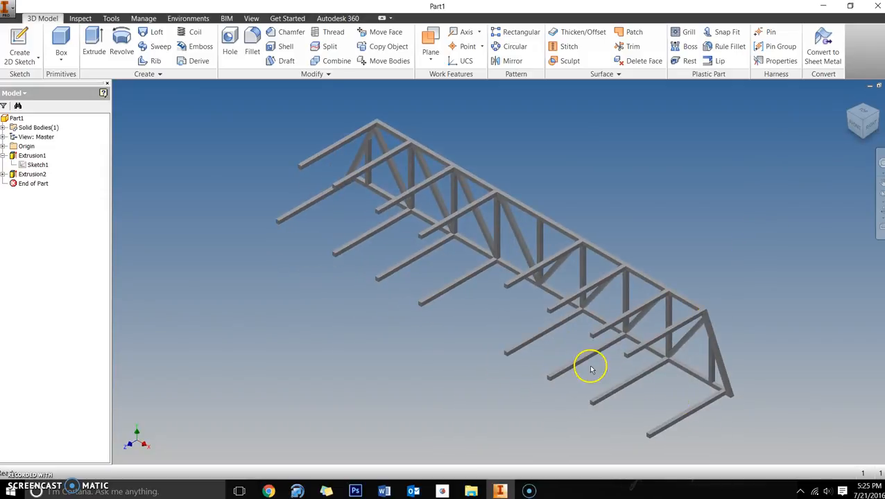
pyautogui.moveTo(590, 369)
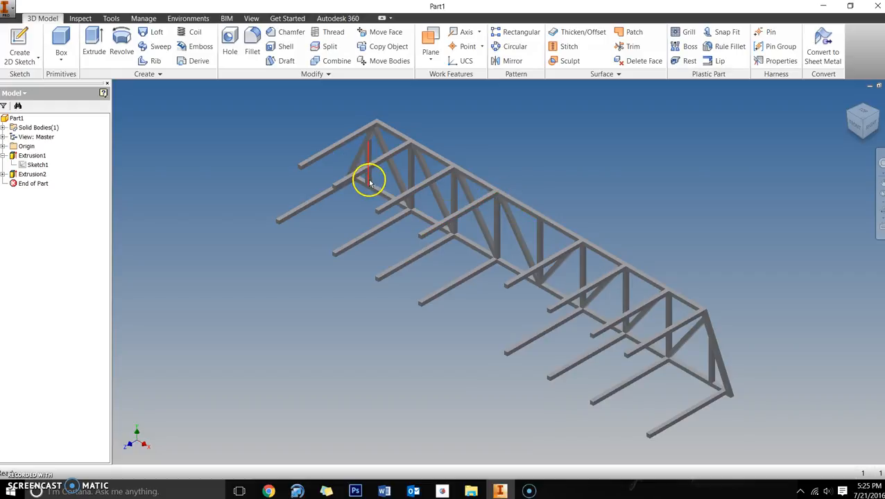
pyautogui.moveTo(439, 161)
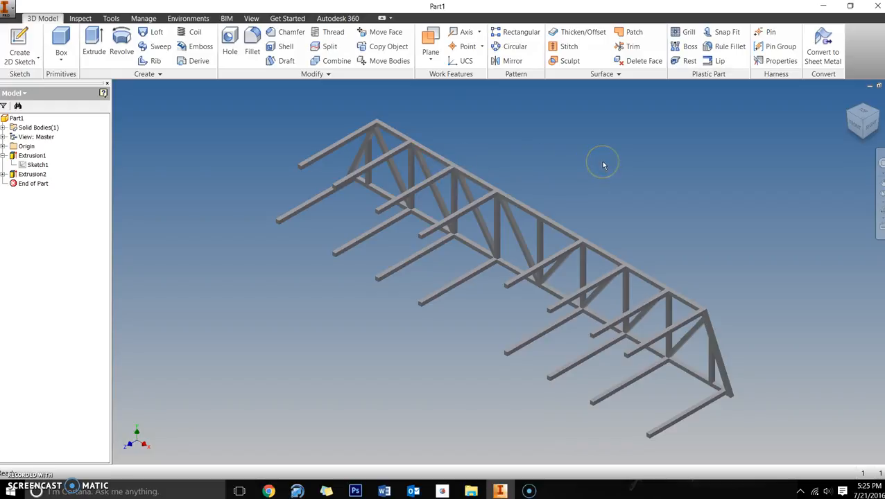
pyautogui.moveTo(102, 160)
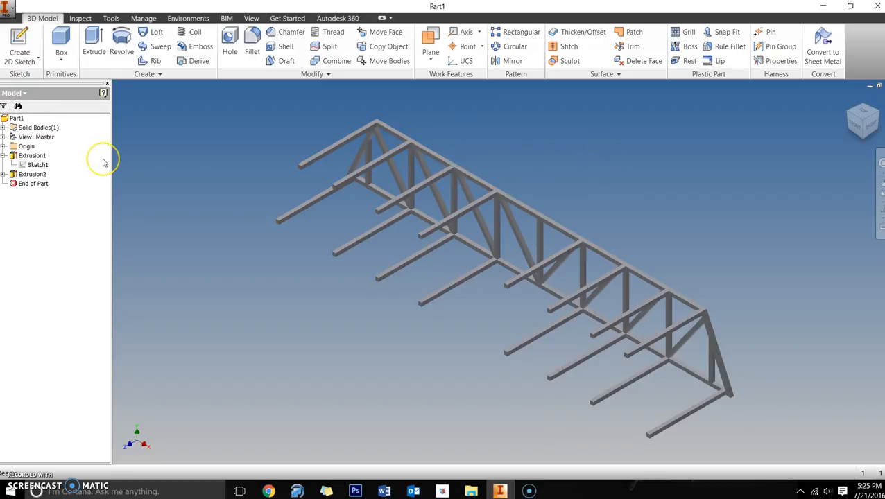
pyautogui.moveTo(179, 176)
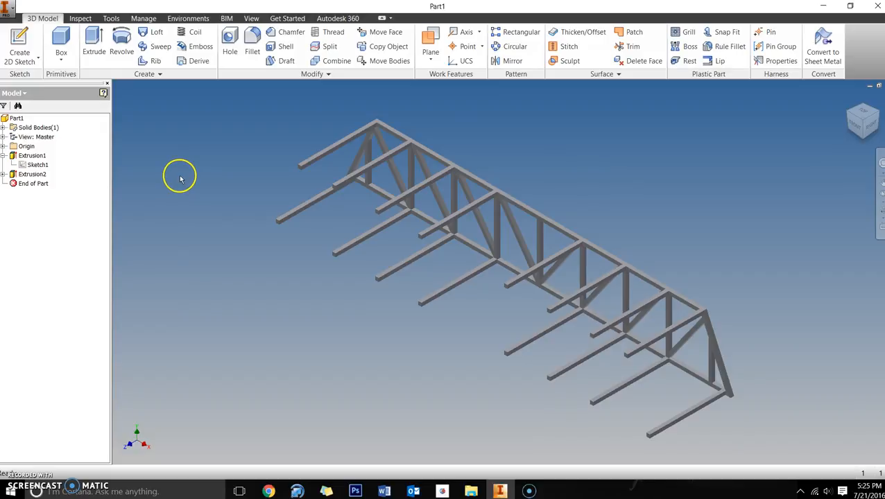
pyautogui.moveTo(200, 182)
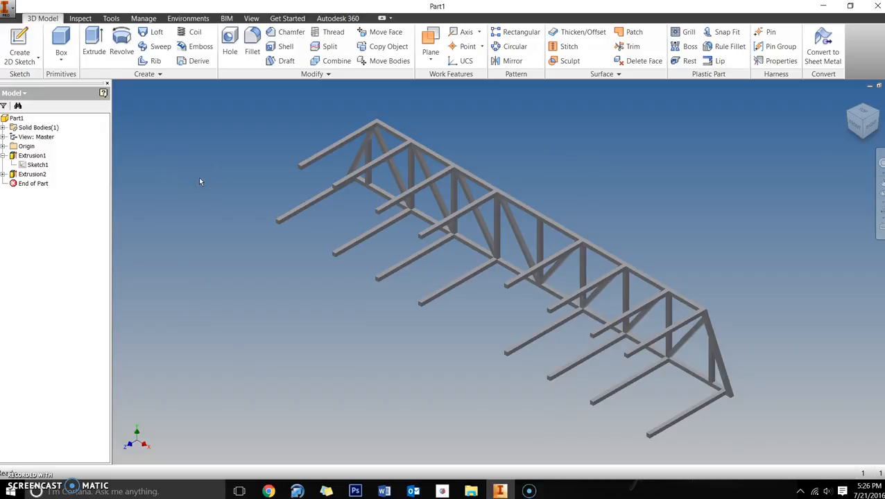
pyautogui.moveTo(184, 405)
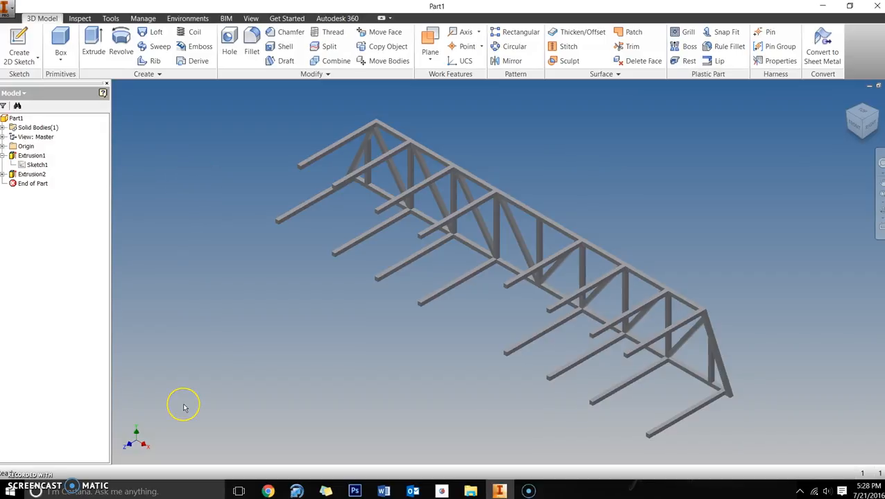